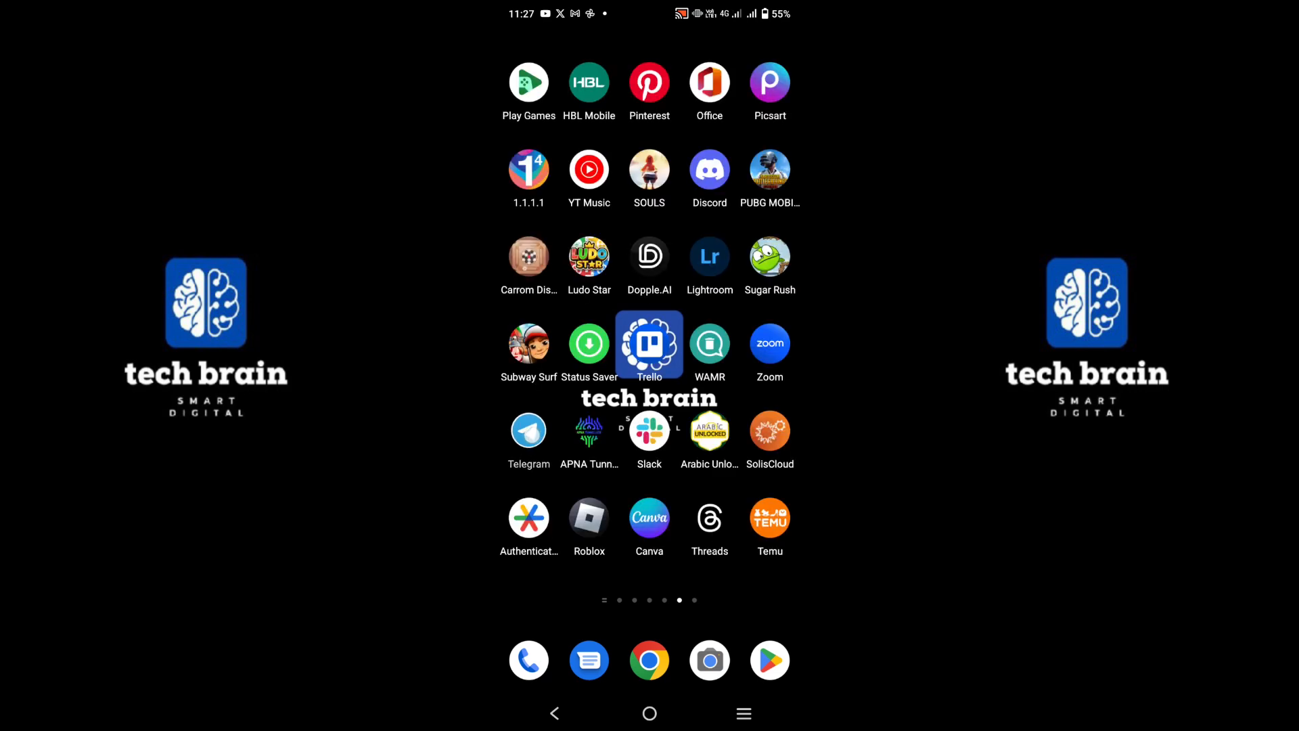
Step: Long-press the Telegram home-screen icon and go to its App info page
left_click(529, 429)
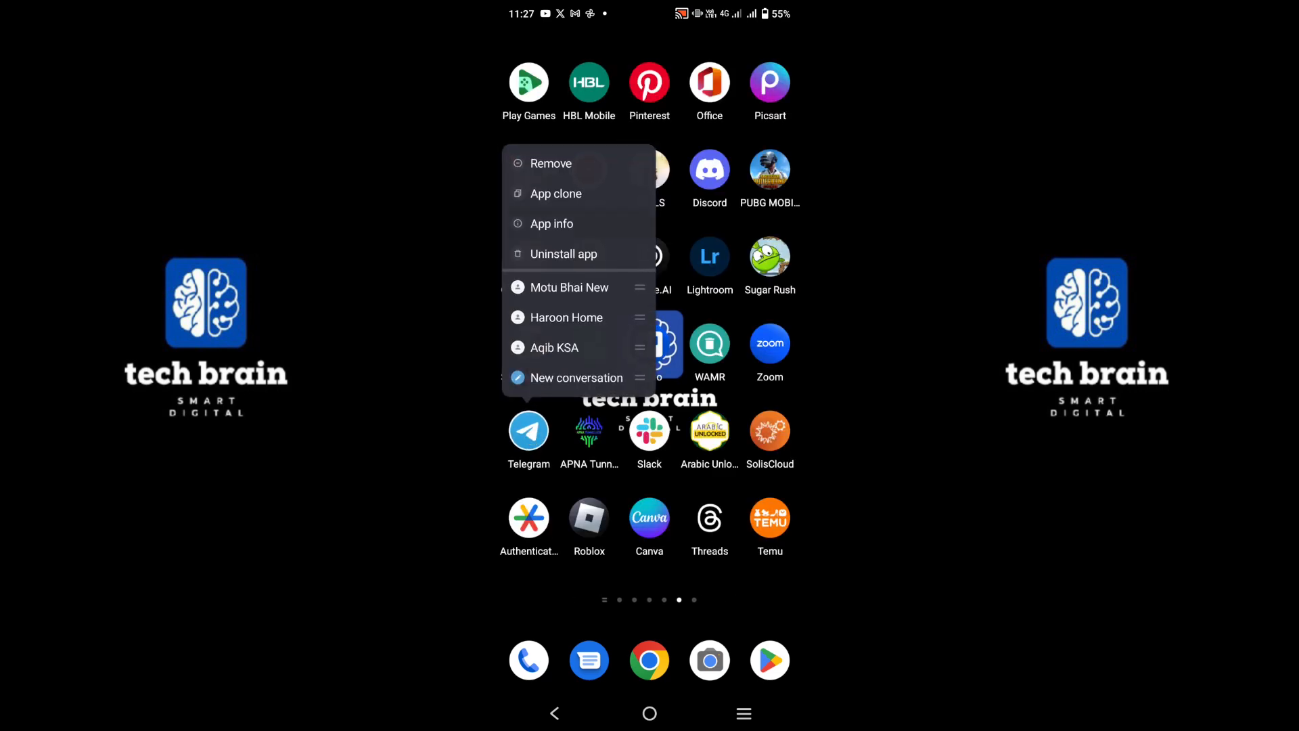
left_click(552, 223)
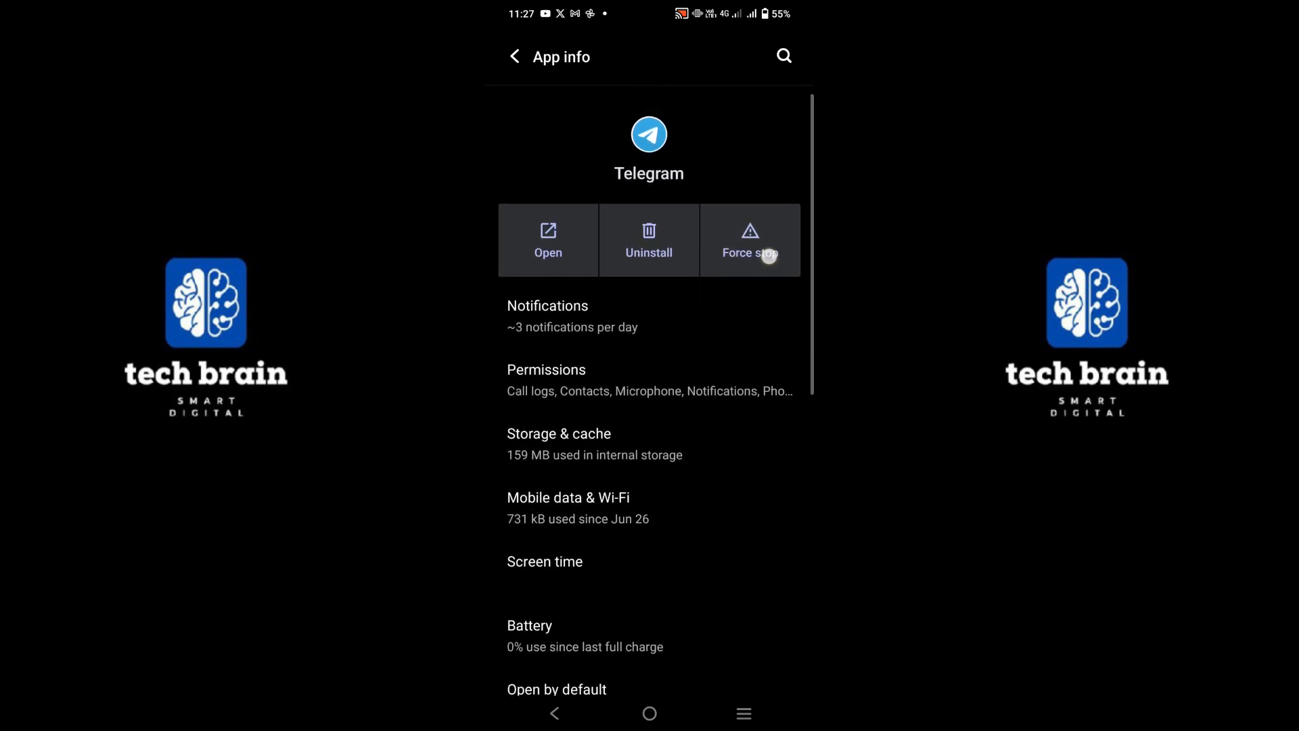
Step: Clear Telegram's storage and cache from its Storage & cache page
left_click(559, 433)
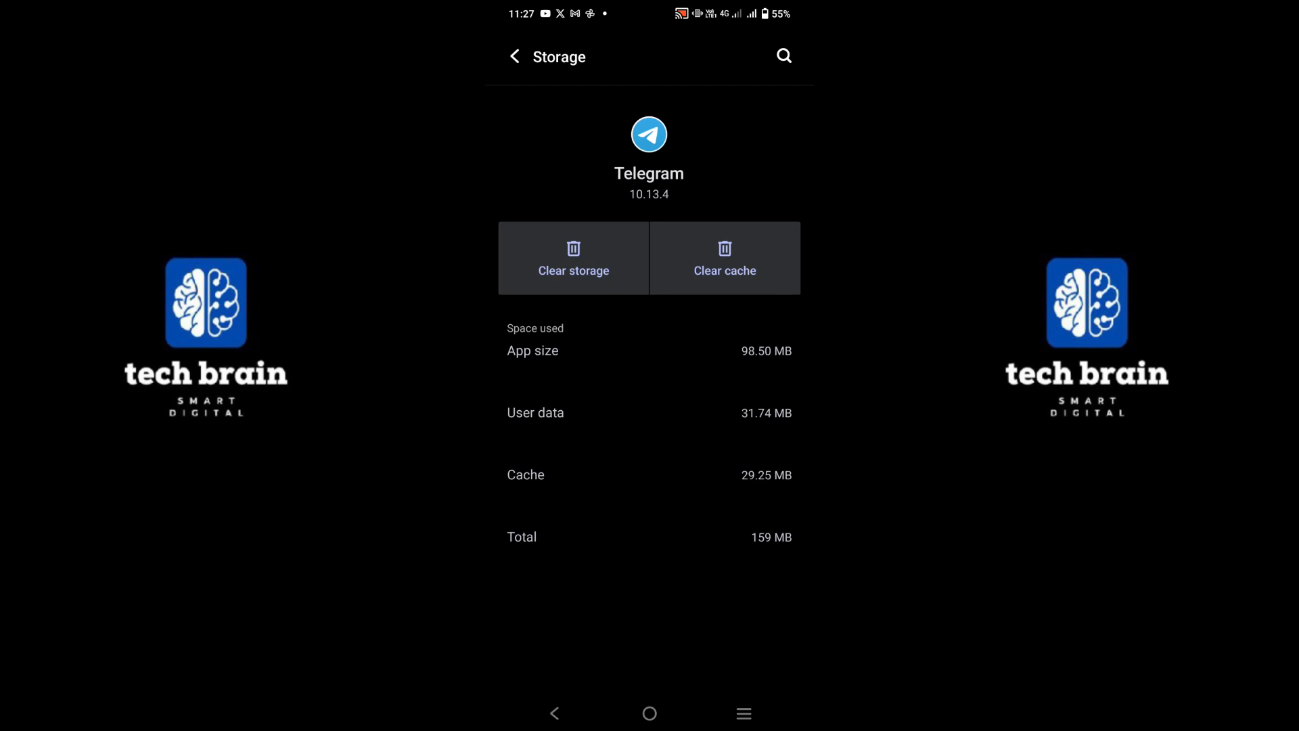
left_click(724, 258)
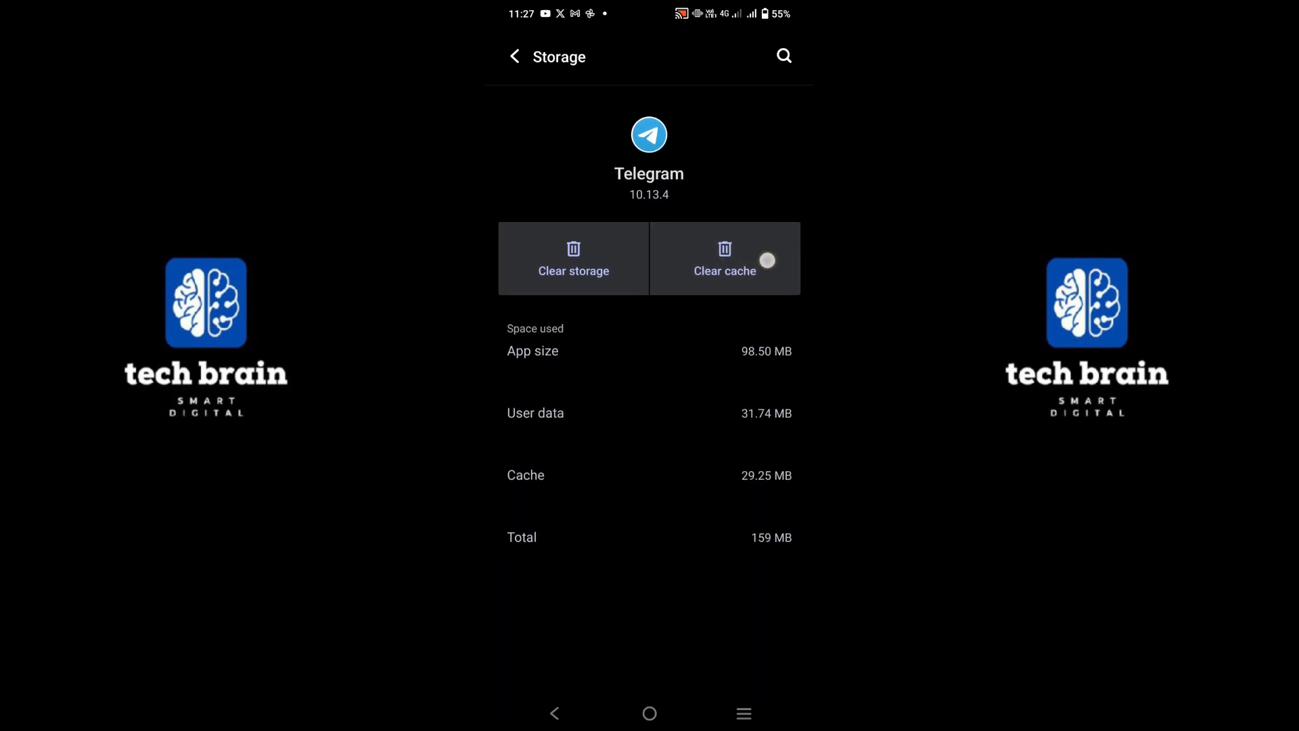
left_click(585, 270)
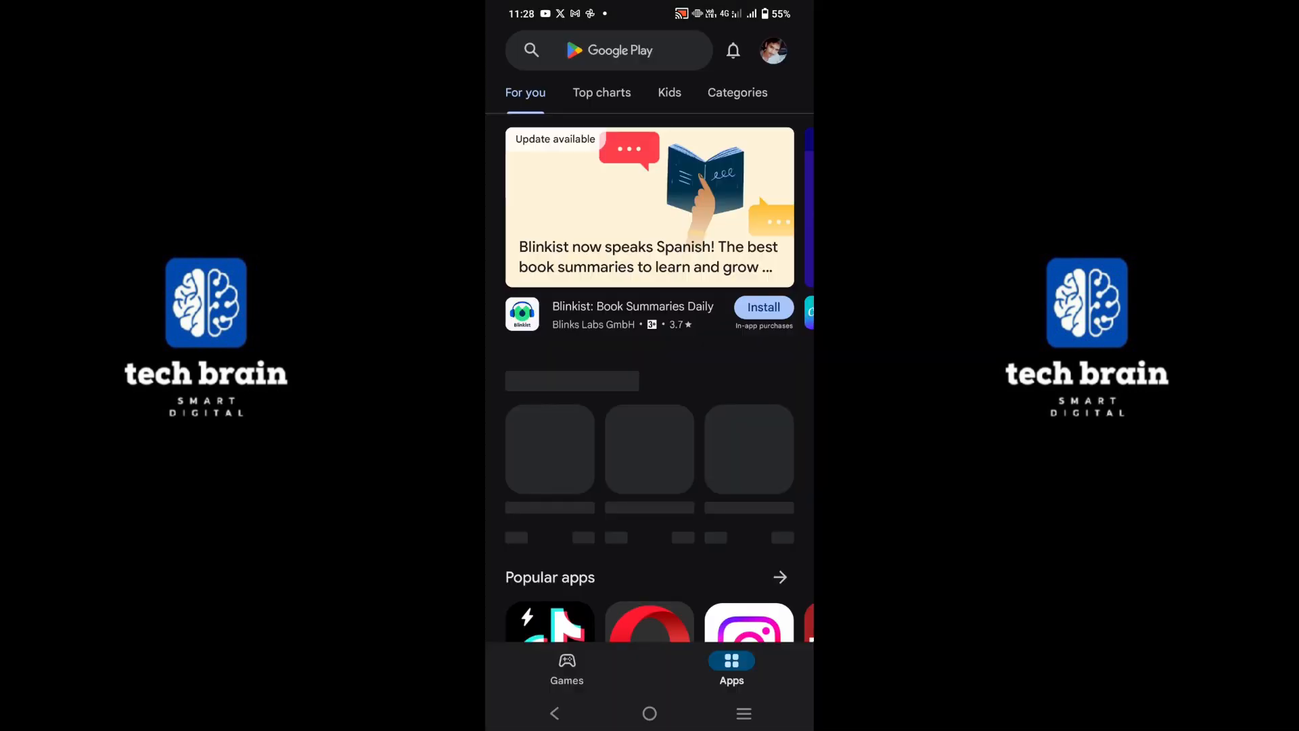
Step: Search Play Store for 'telegram', open its listing, check Update, then raise the uninstall prompt
type("telegram")
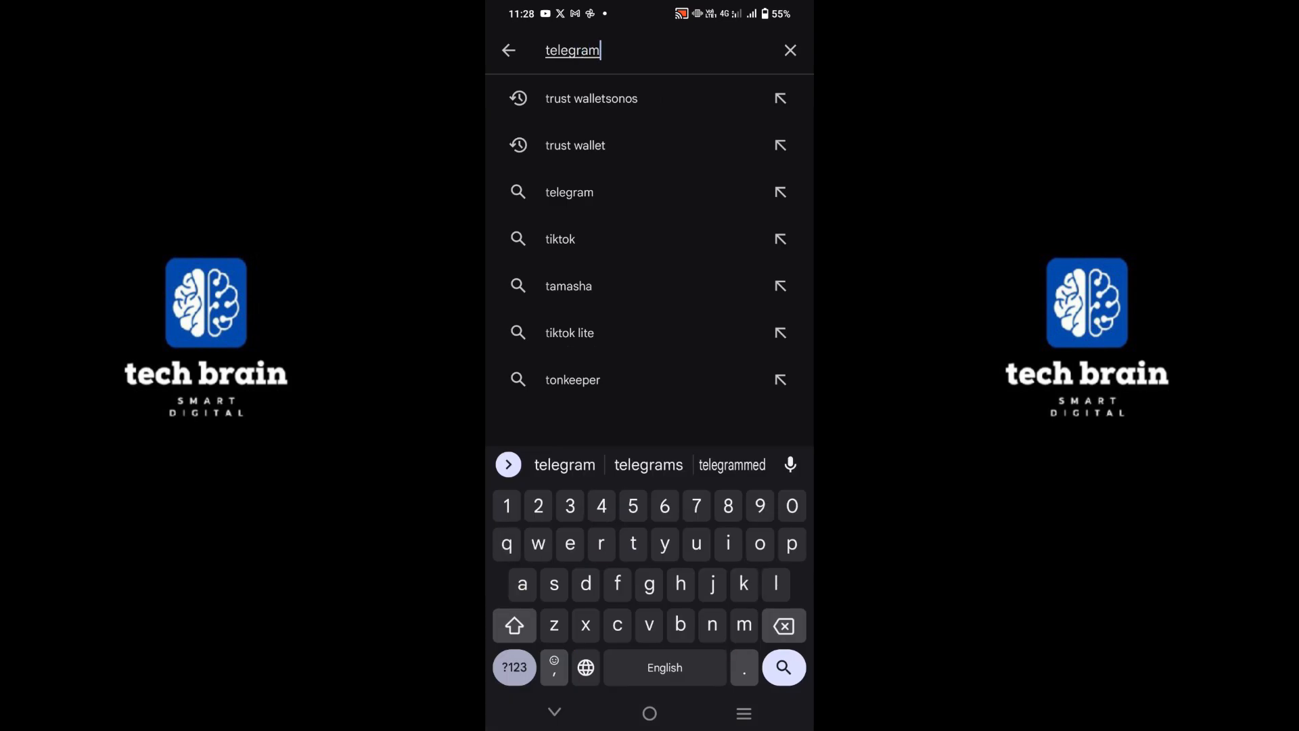
left_click(783, 668)
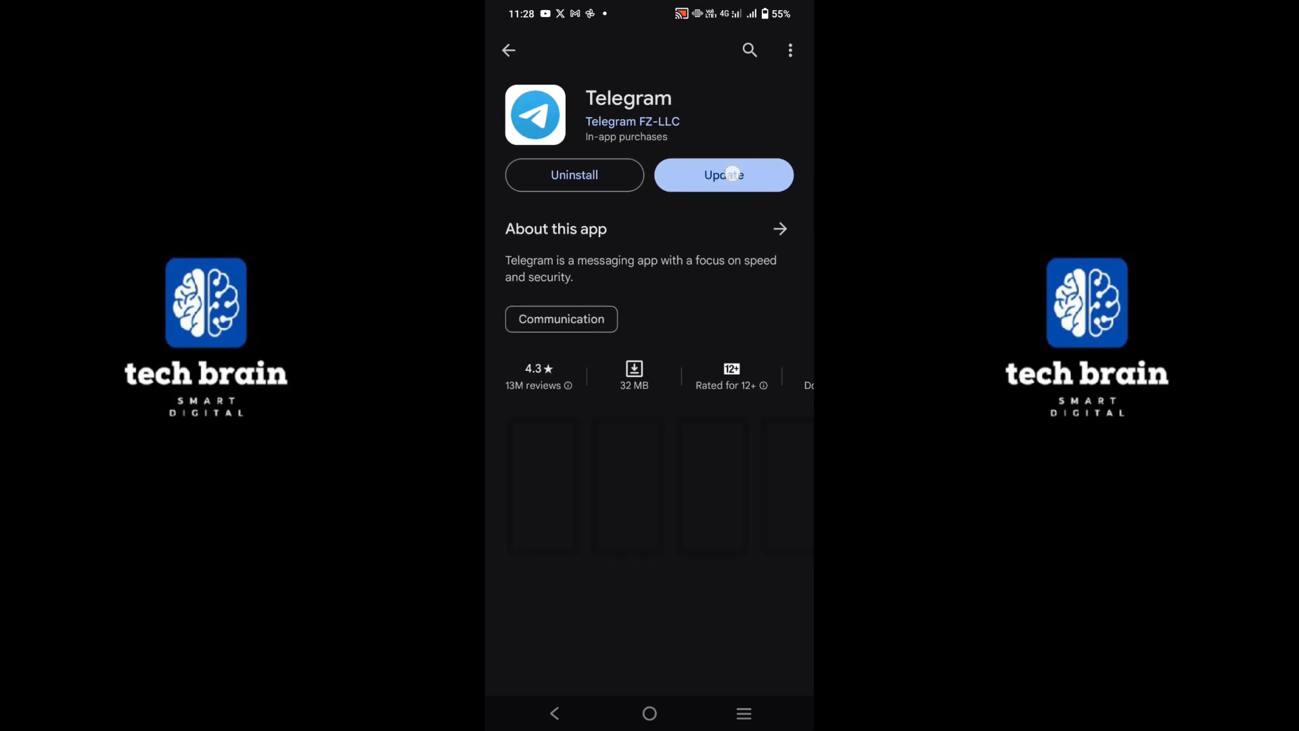
left_click(730, 175)
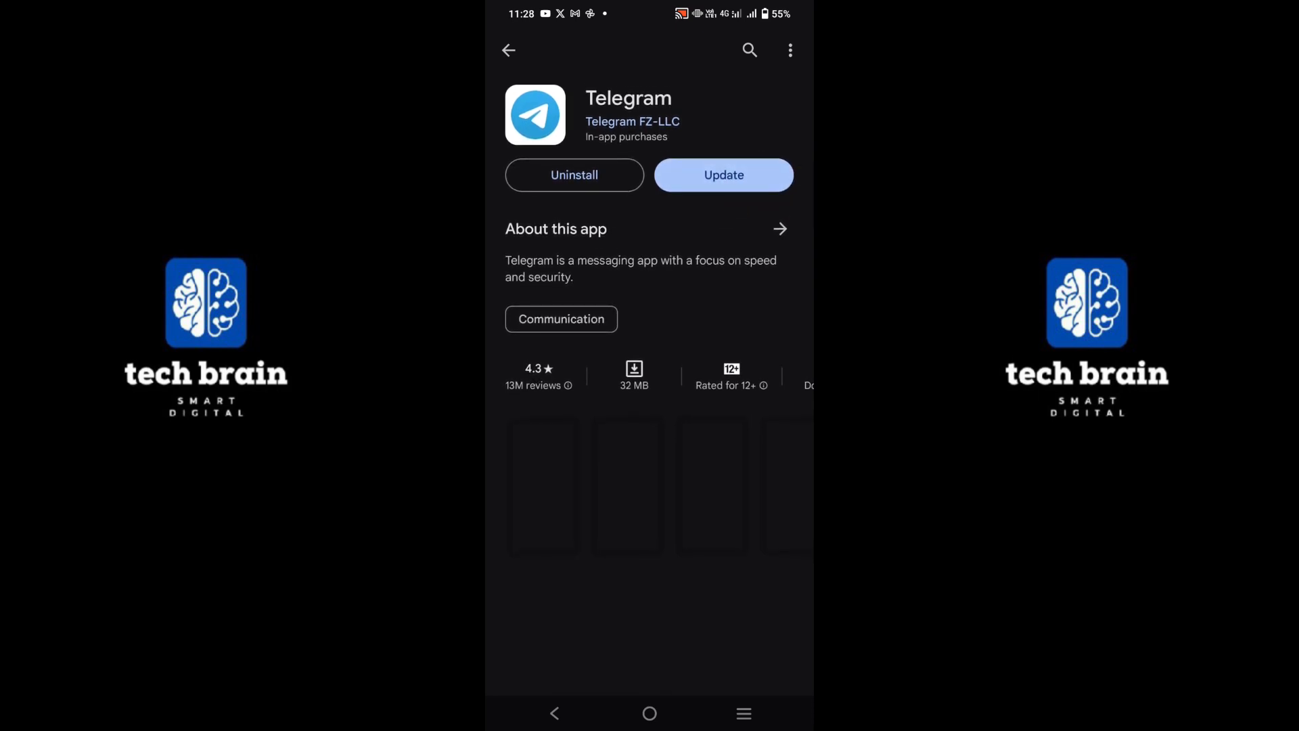
left_click(574, 175)
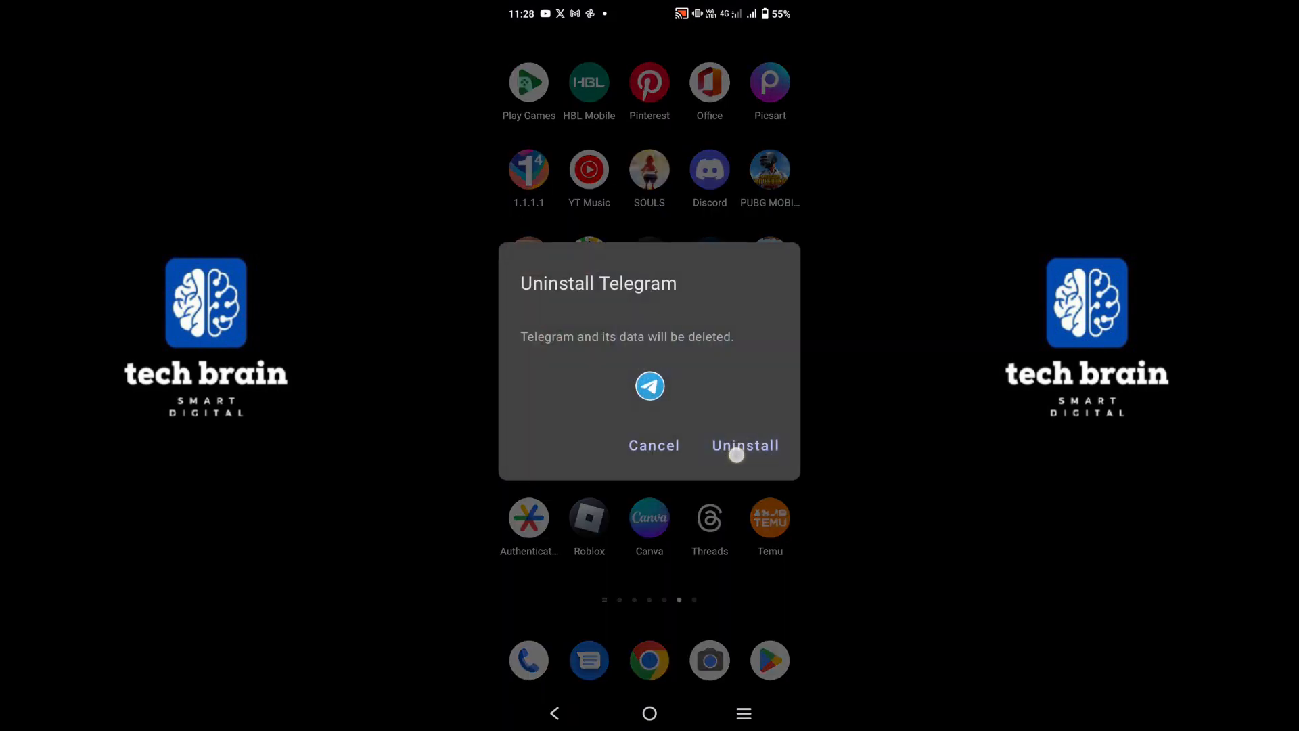